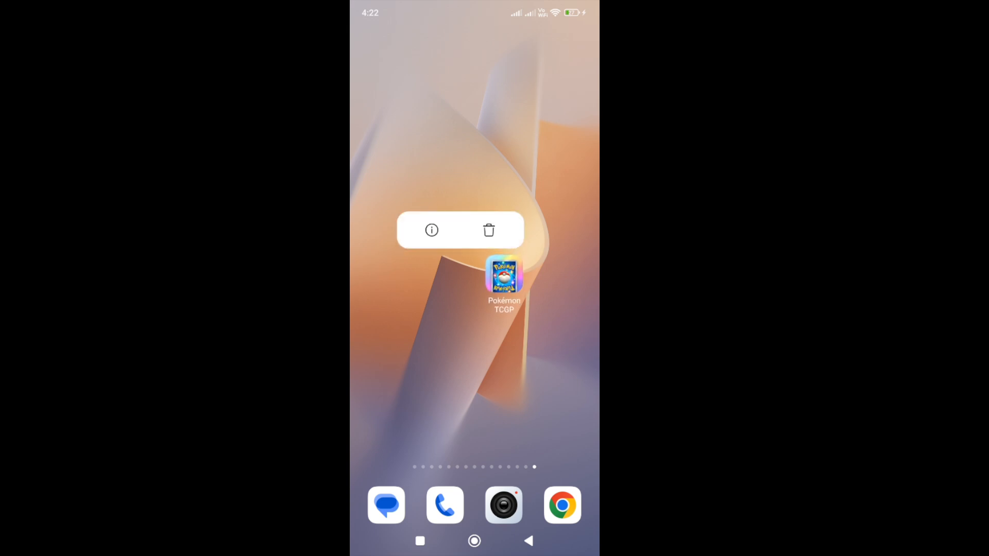
Step: Open the App info page for Pokémon TCGP from its home screen icon
click(431, 230)
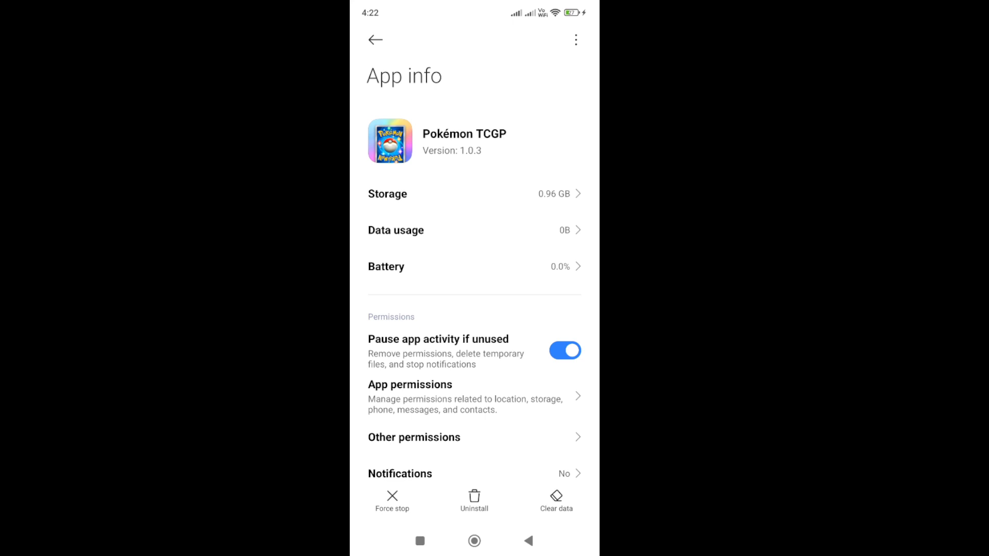
Step: Open Pokémon TCGP's Storage page and bring up the Clear data dialog
click(441, 194)
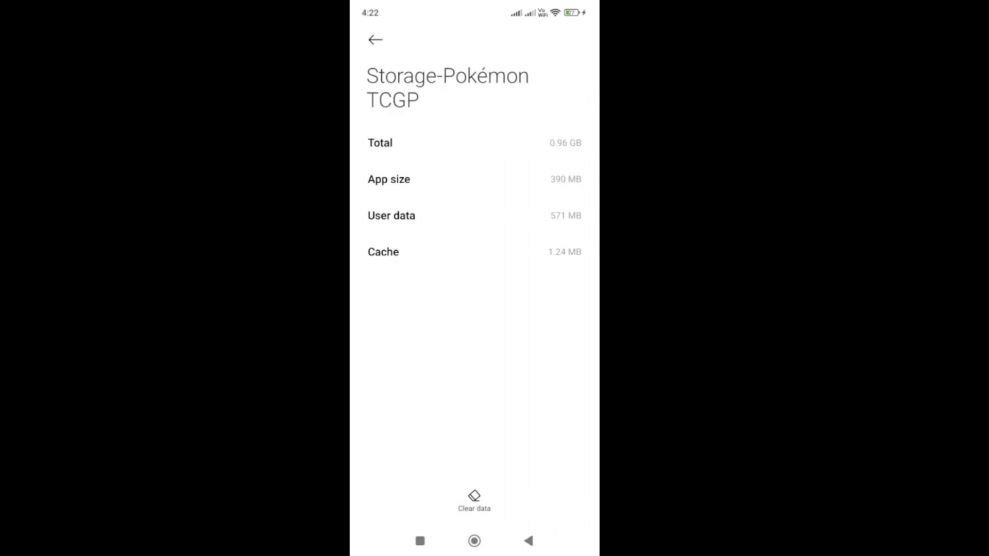
click(474, 501)
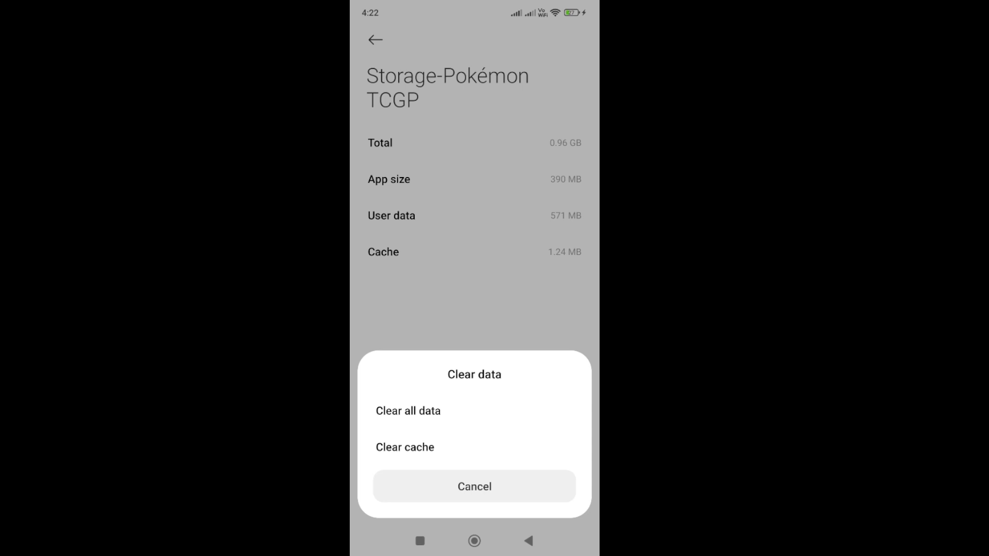